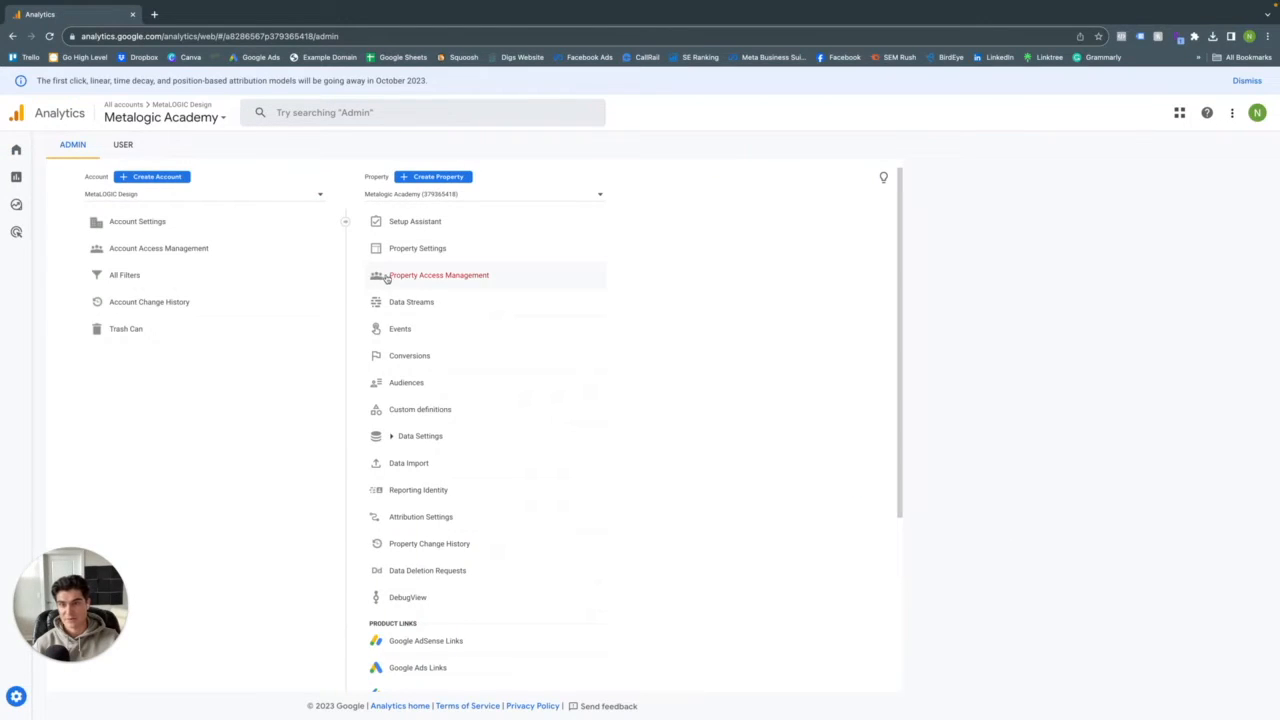
Go from Admin Data Streams into the web stream's Configure tag settings
left_click(412, 300)
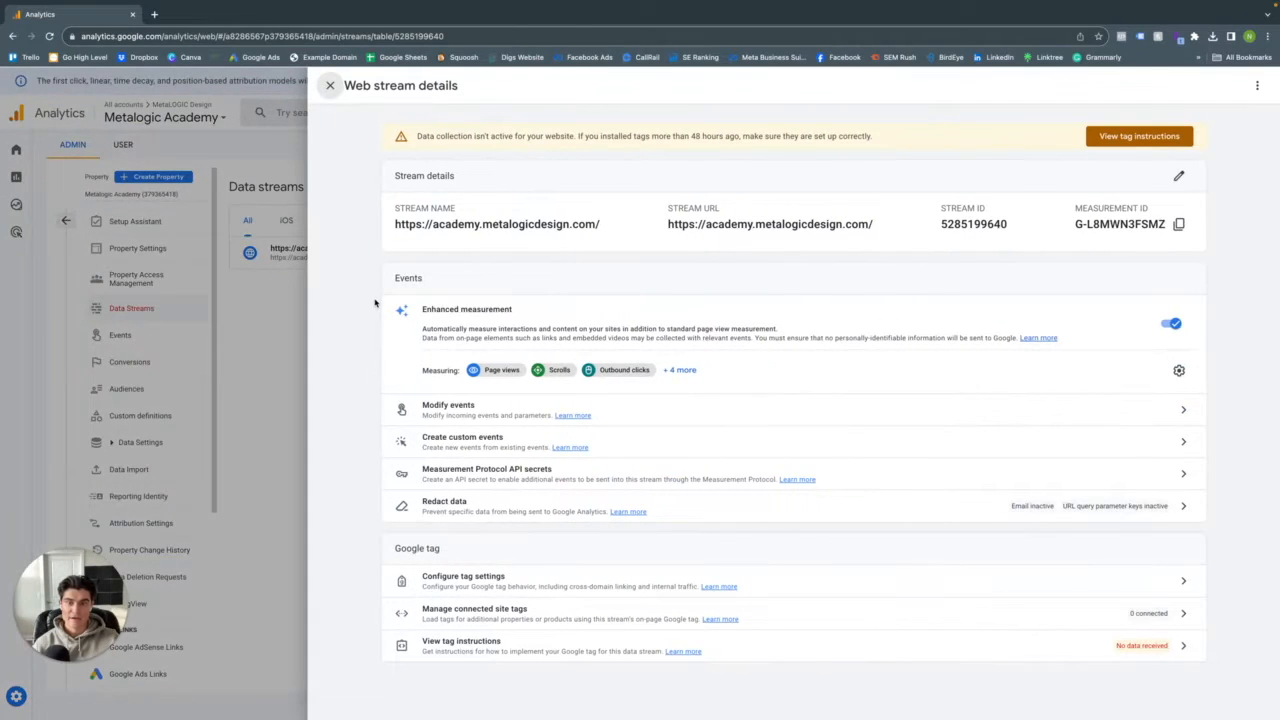
mouse_move(448, 578)
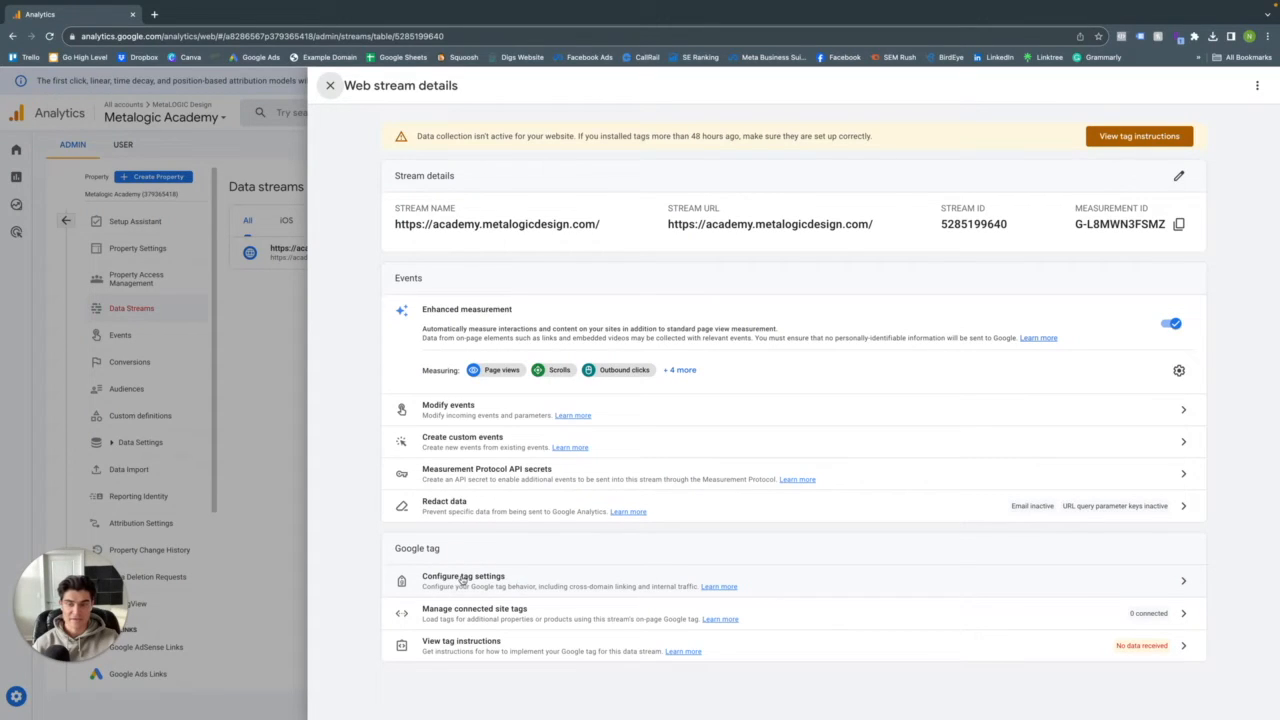
left_click(464, 580)
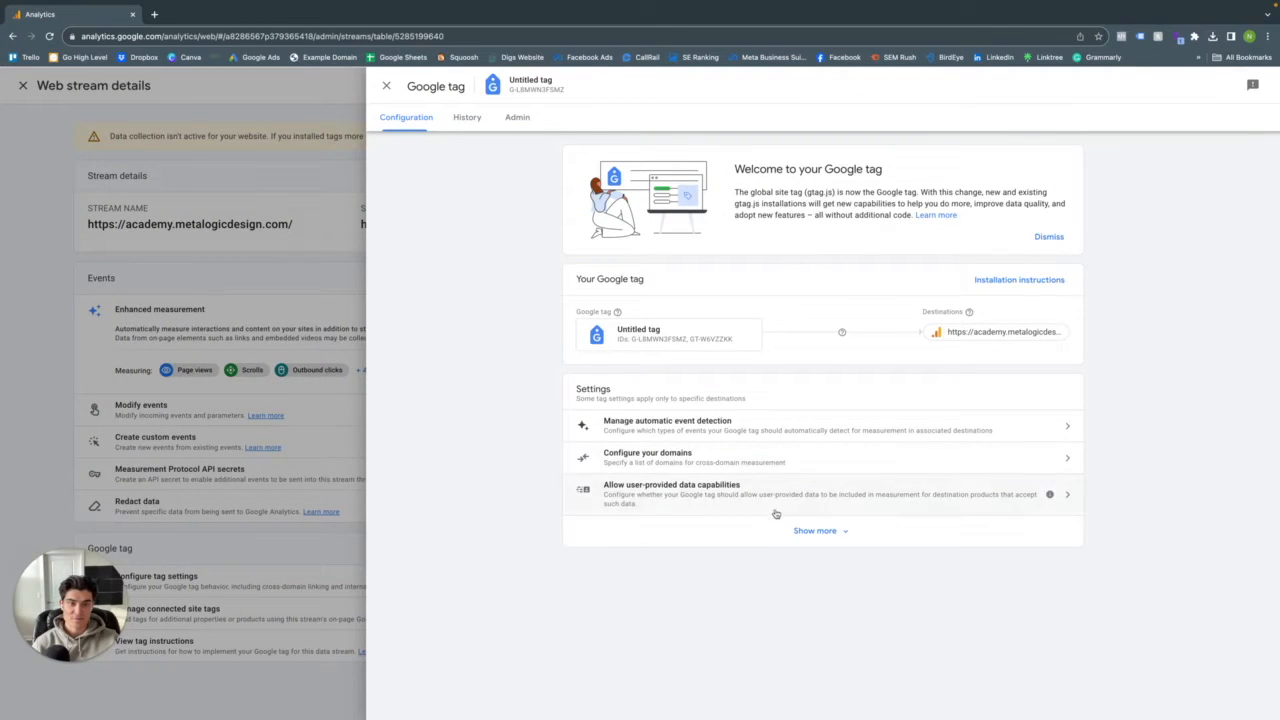
Show the Define internal traffic page, which lists no rules yet
left_click(816, 532)
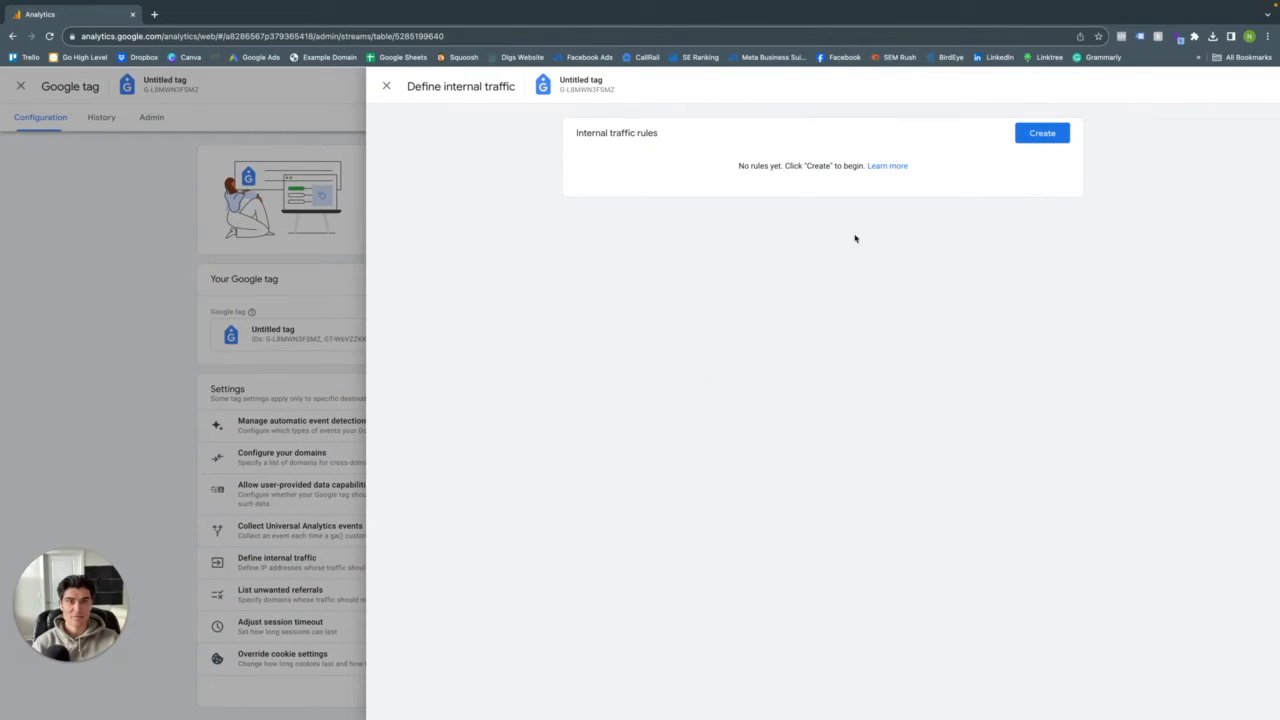
mouse_move(1040, 132)
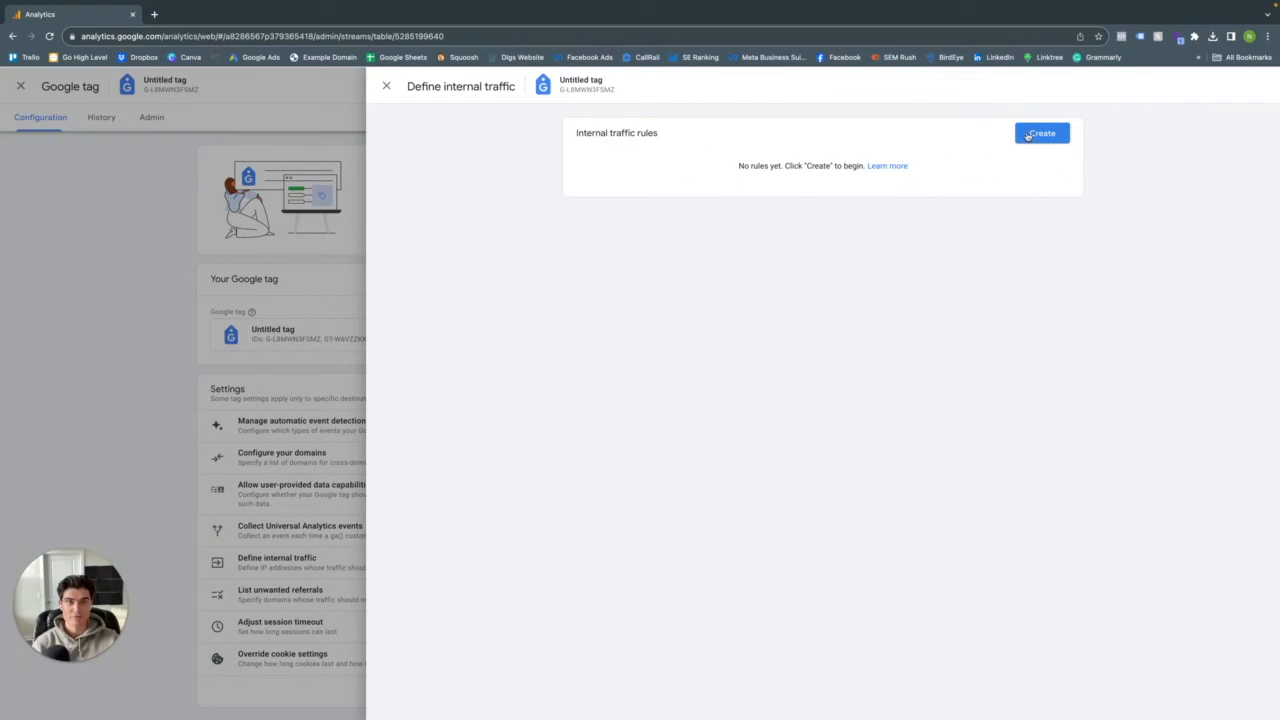
Create a new internal traffic rule named 'Internal Traffic - Nick'
left_click(1040, 132)
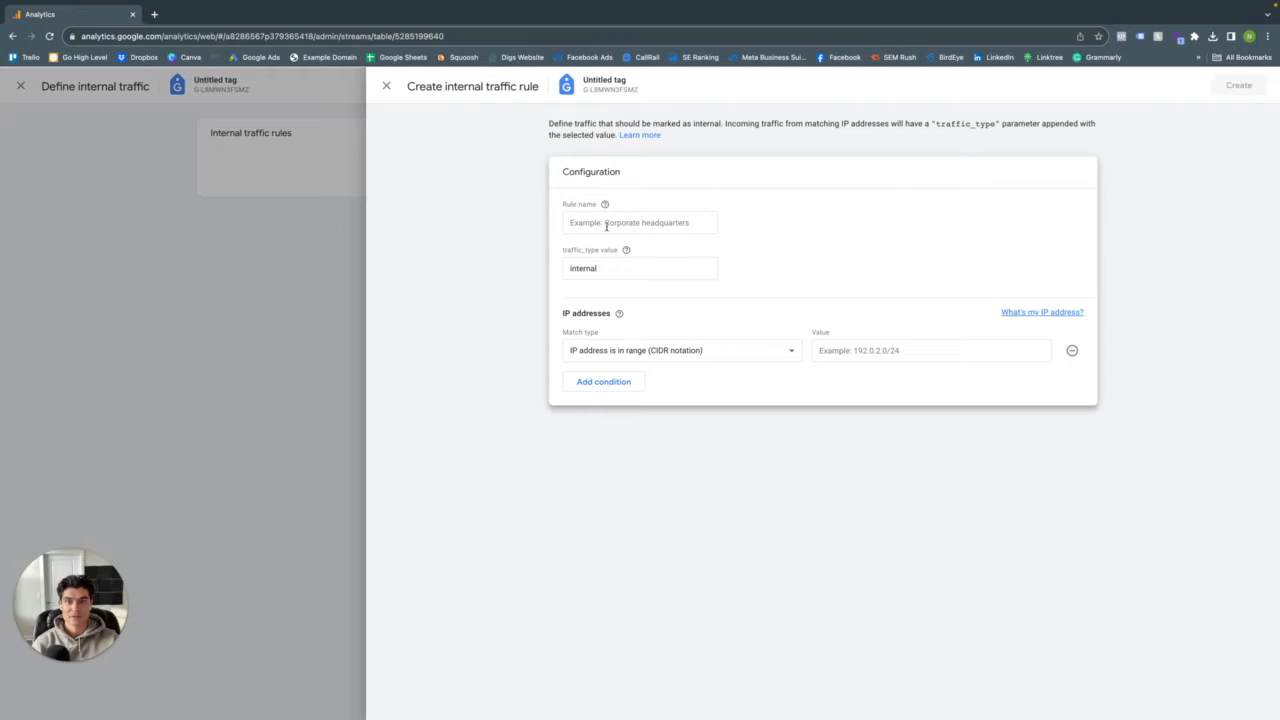
left_click(640, 222)
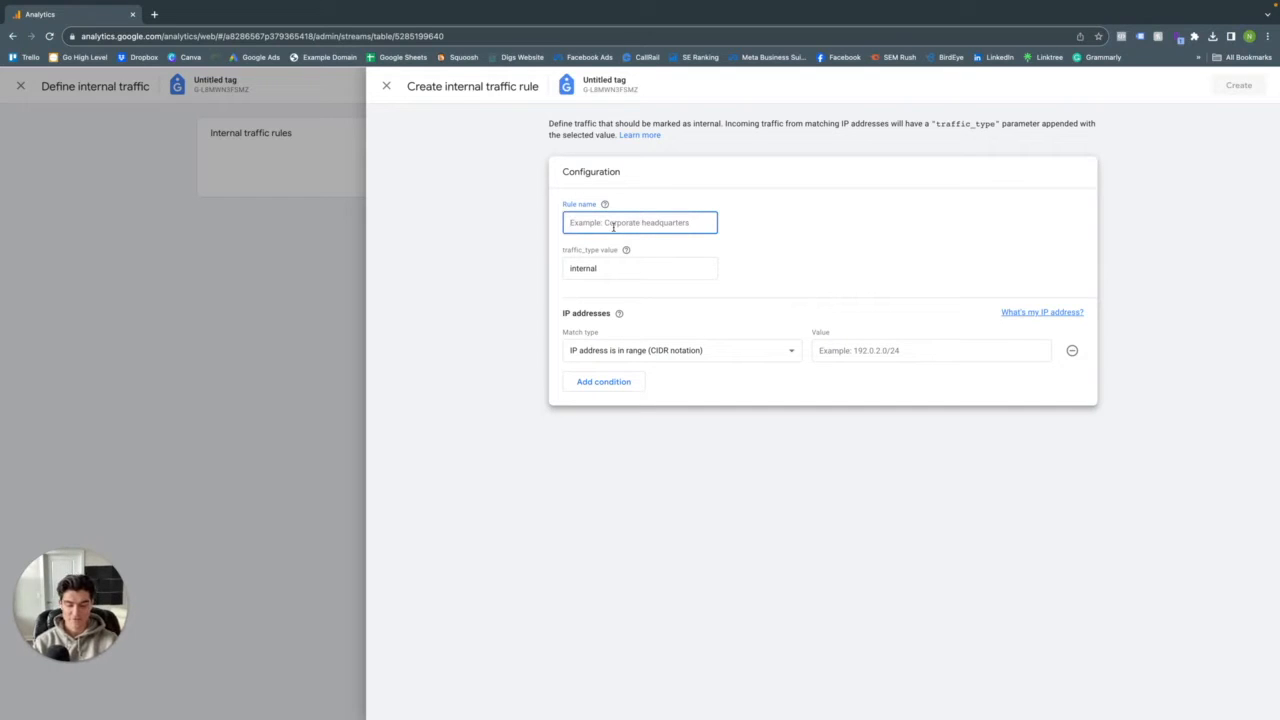
type("Inter")
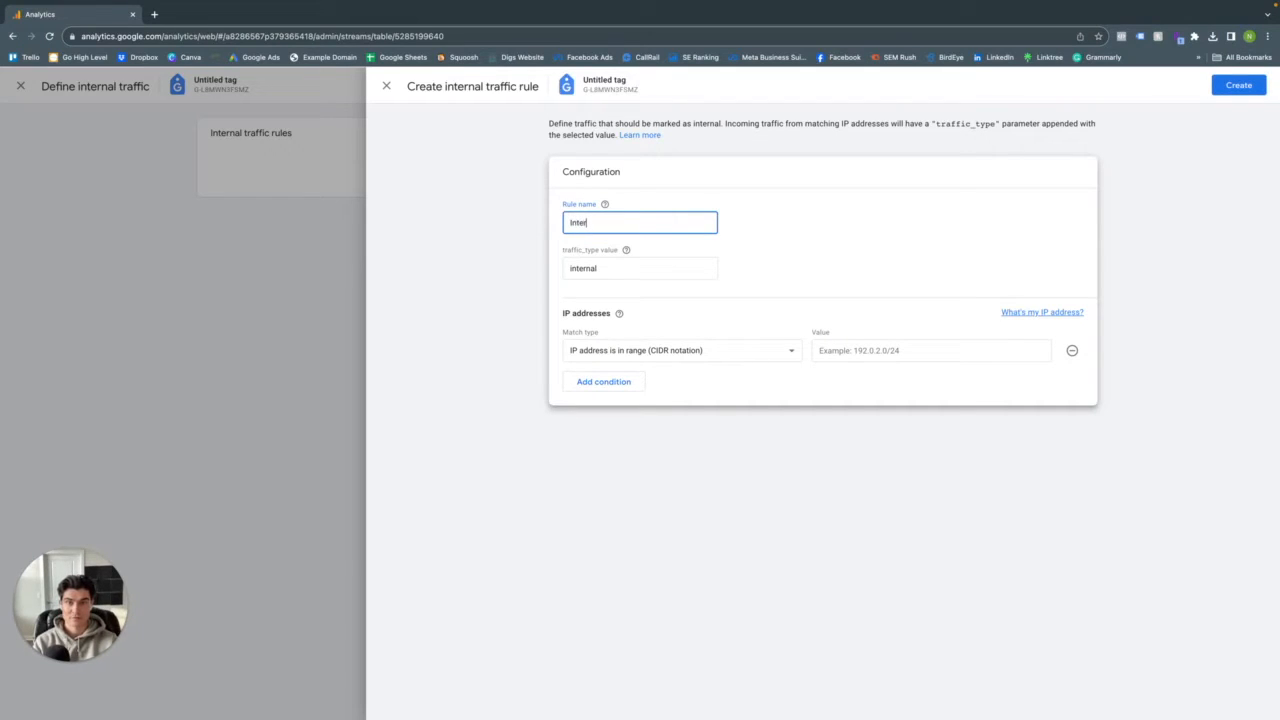
type("nal Tra")
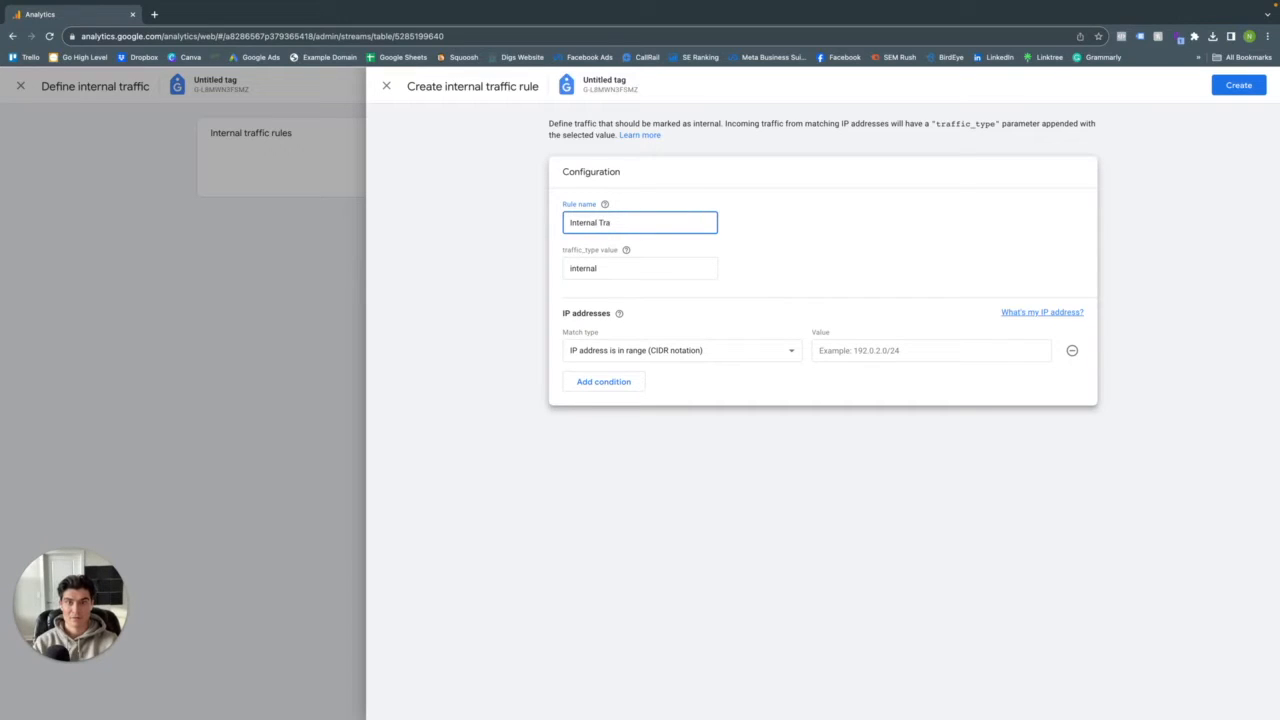
type("ffic")
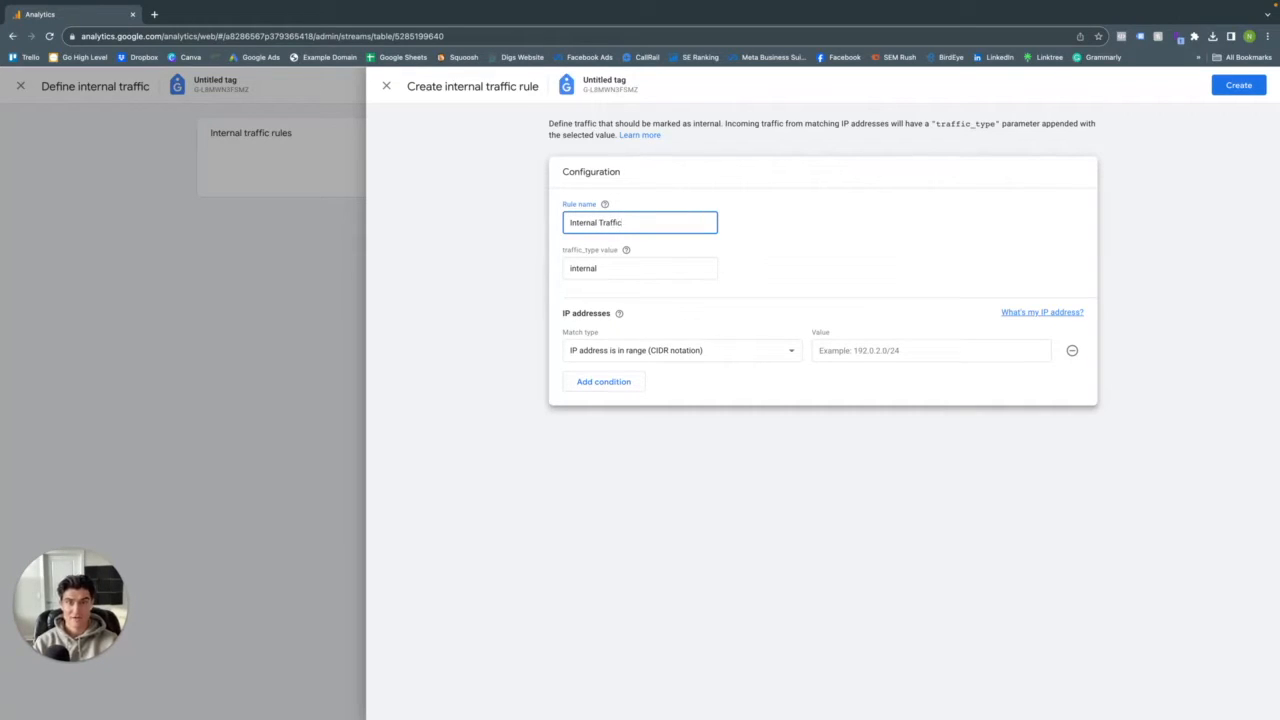
type("- Nick")
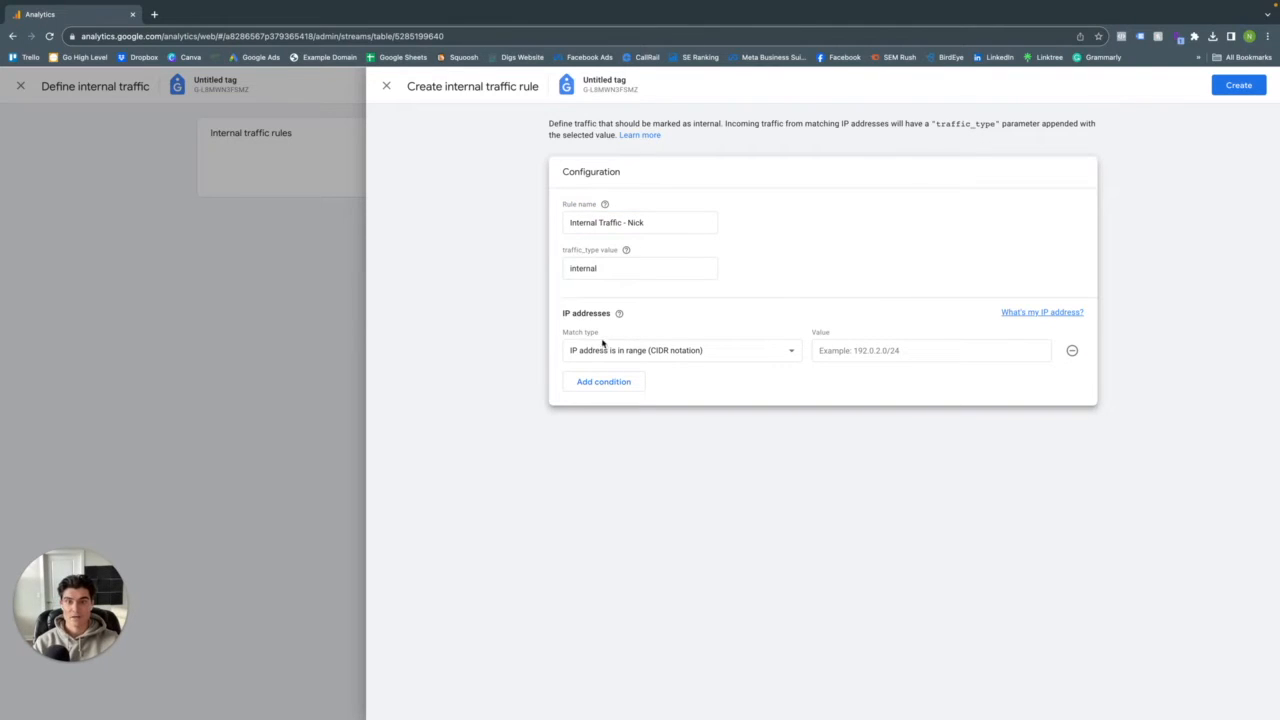
Set the rule's match type to 'IP address equals', leaving the value empty for now
left_click(684, 350)
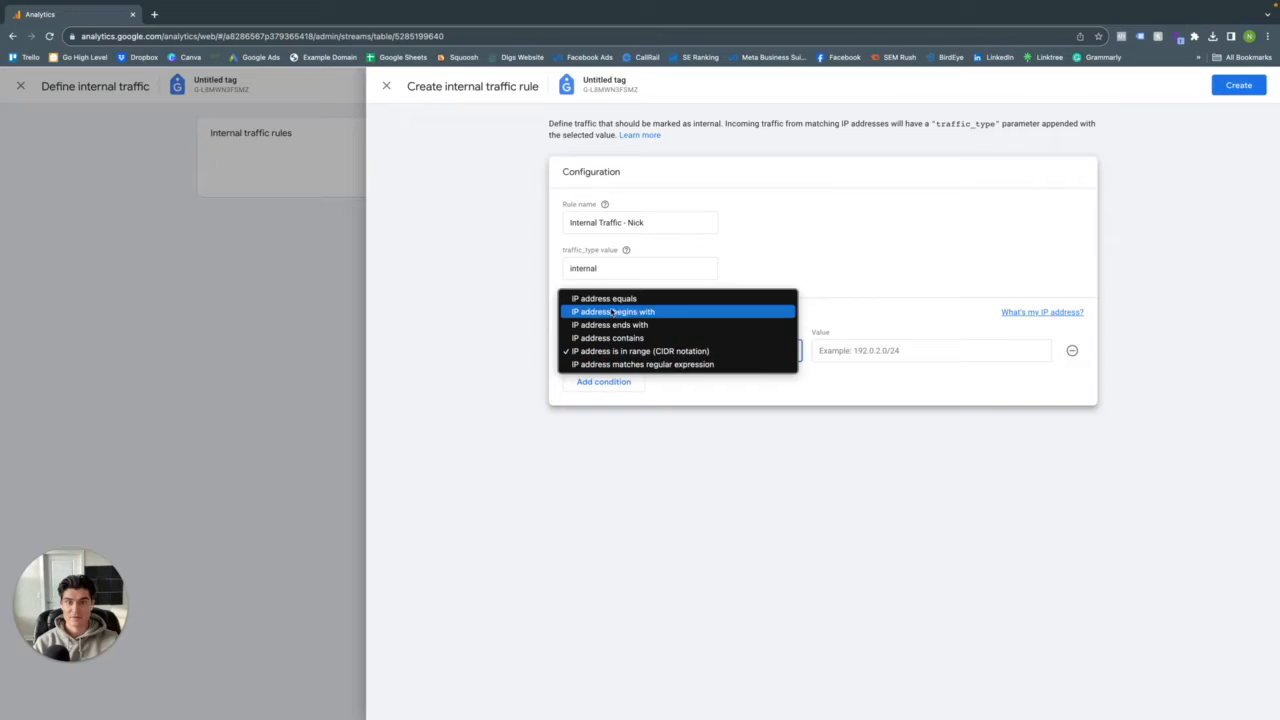
left_click(604, 298)
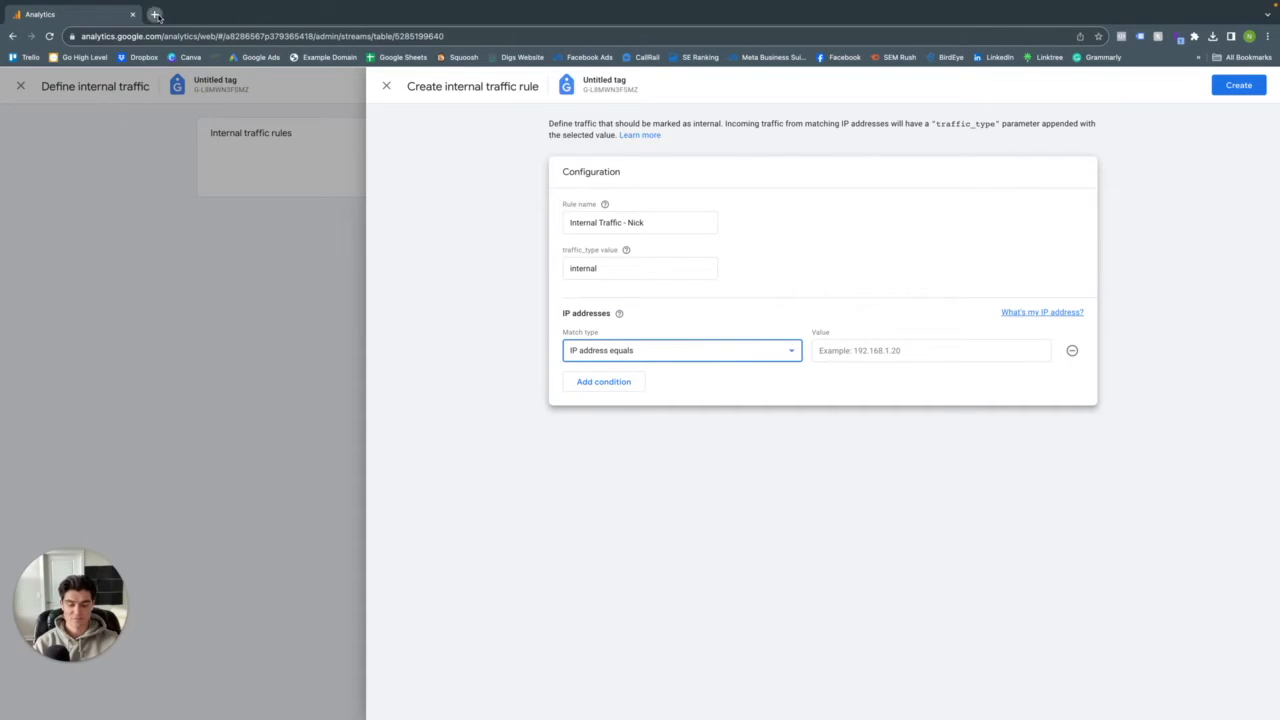
left_click(156, 14)
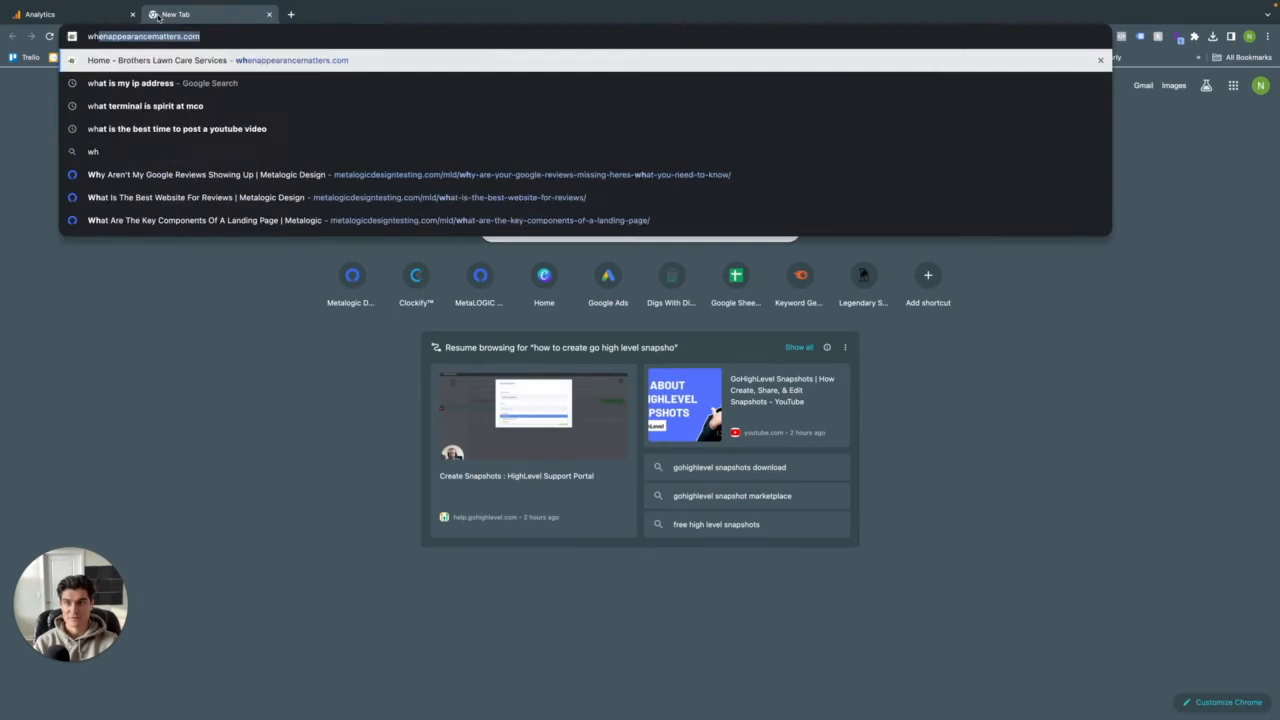
left_click(130, 84)
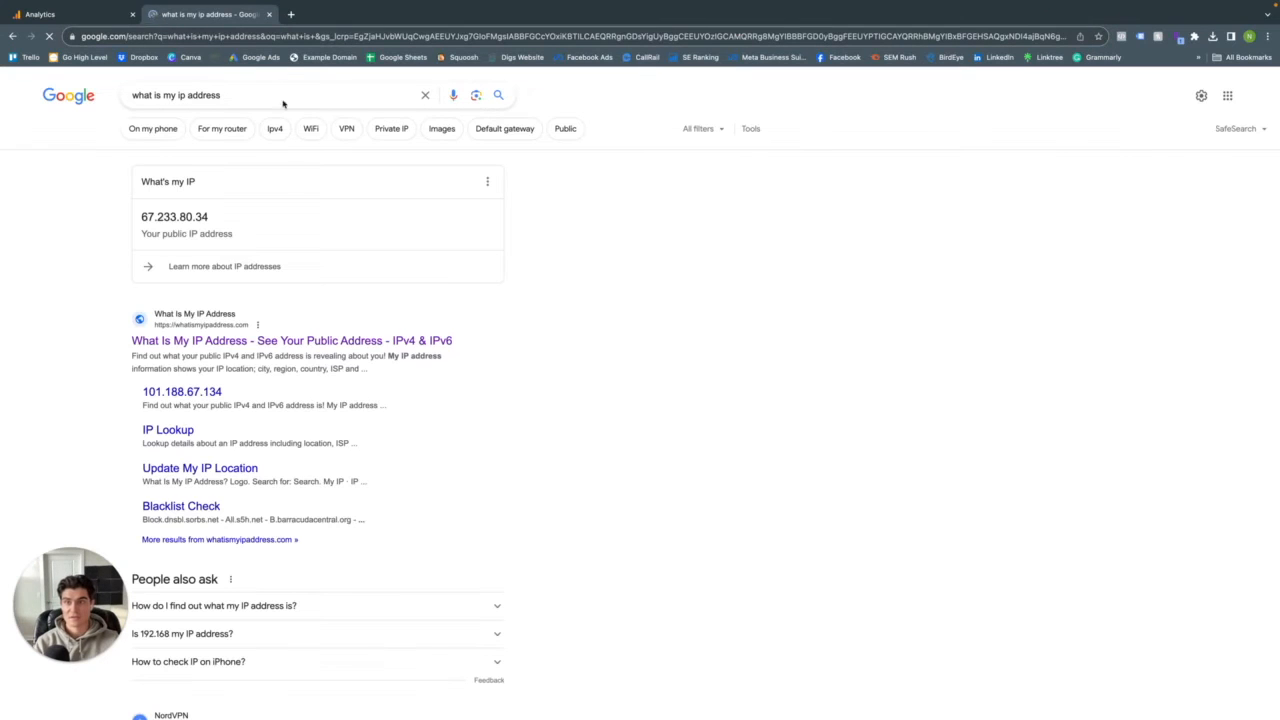
double_click(174, 216)
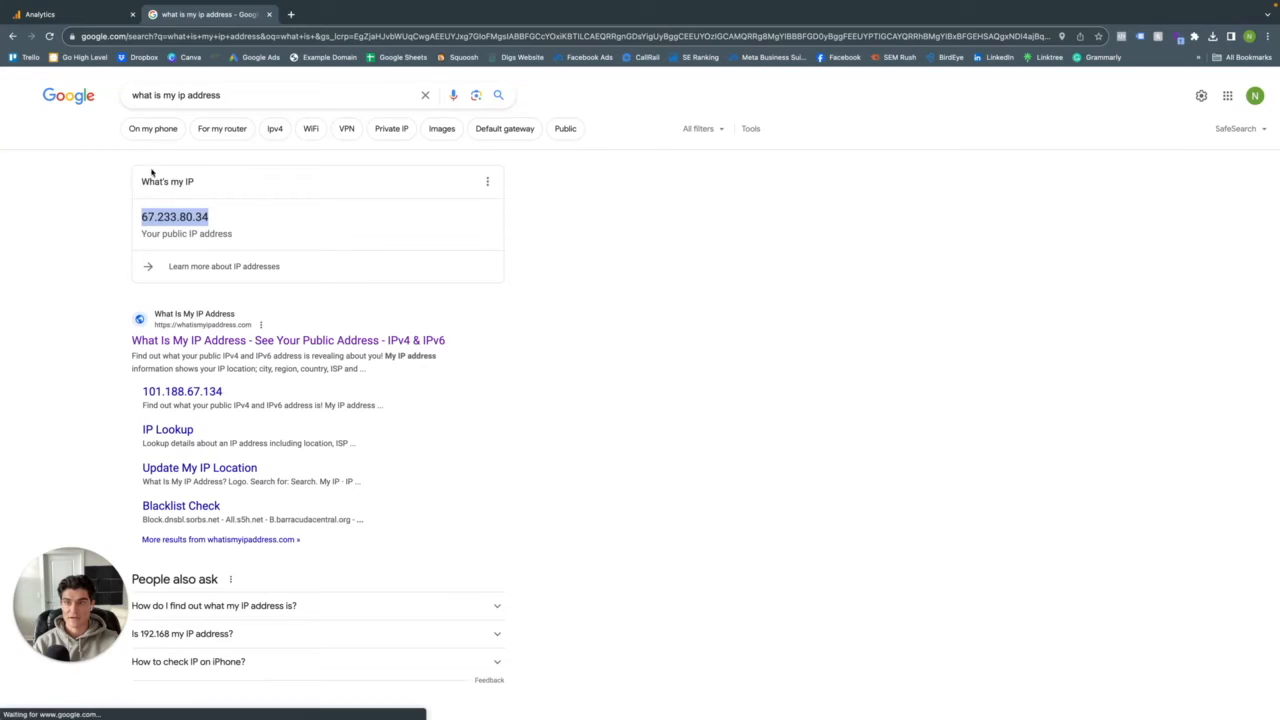
mouse_move(180, 318)
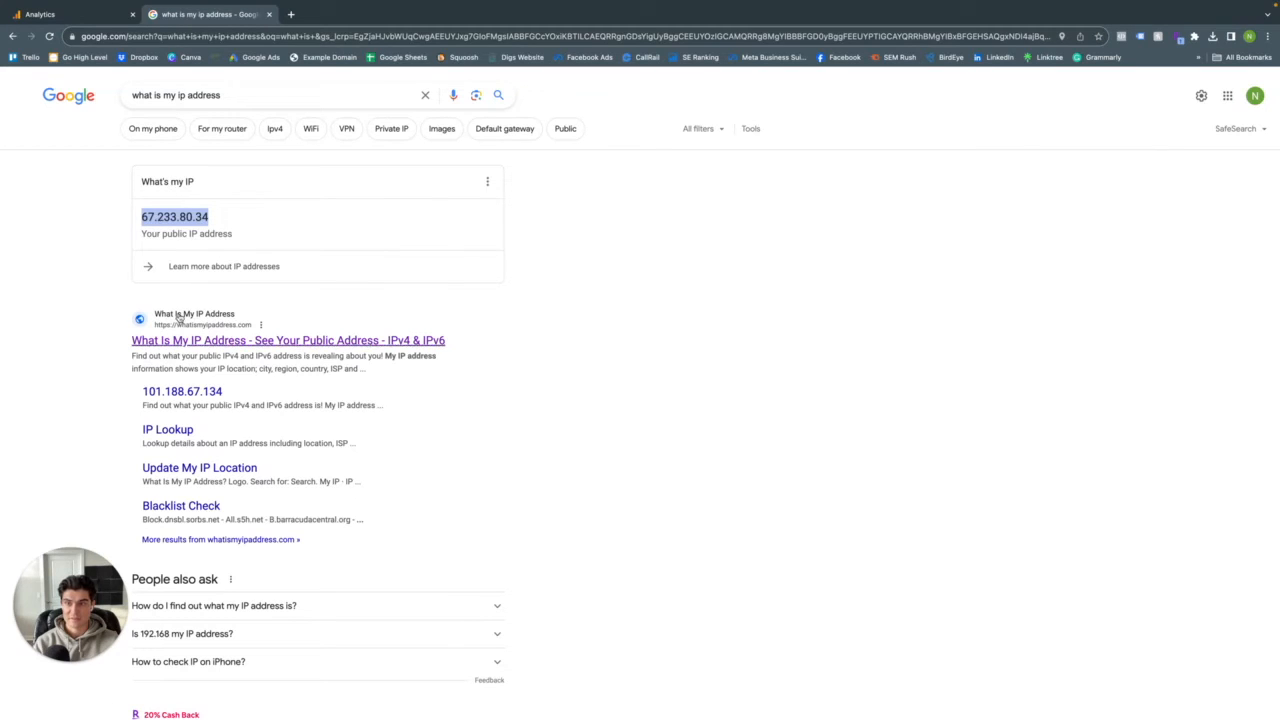
left_click(288, 340)
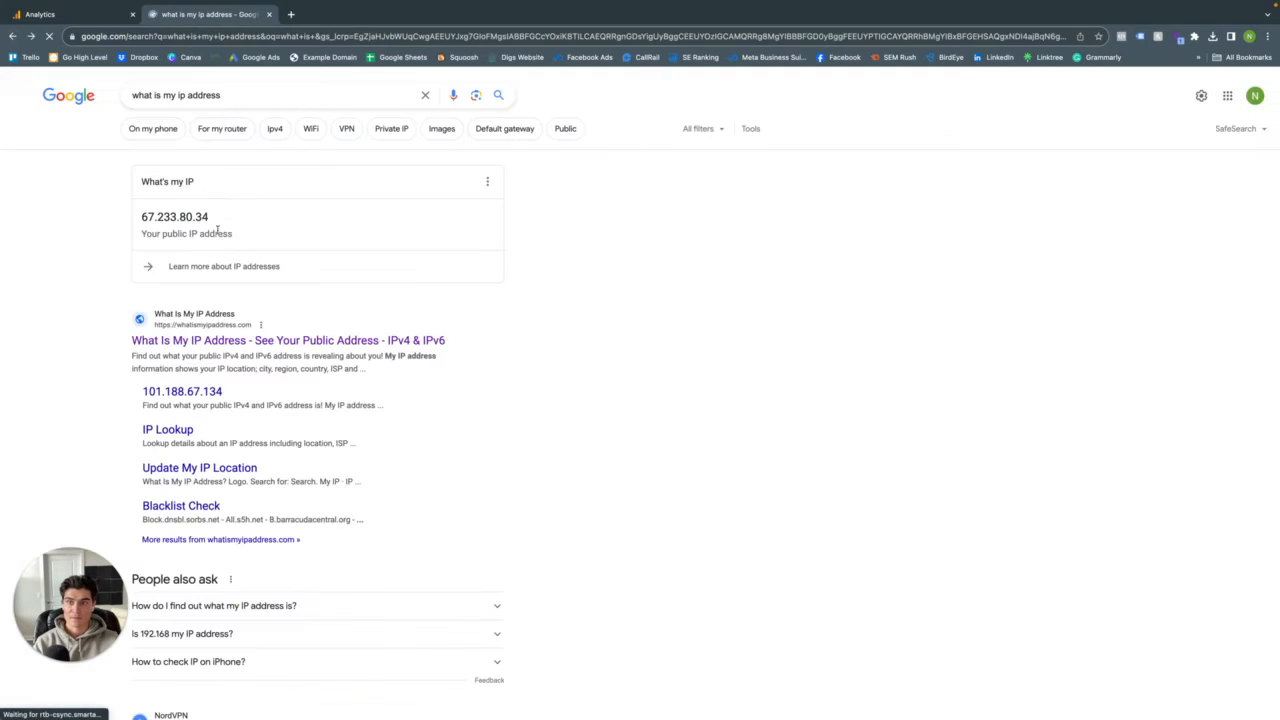
double_click(176, 216)
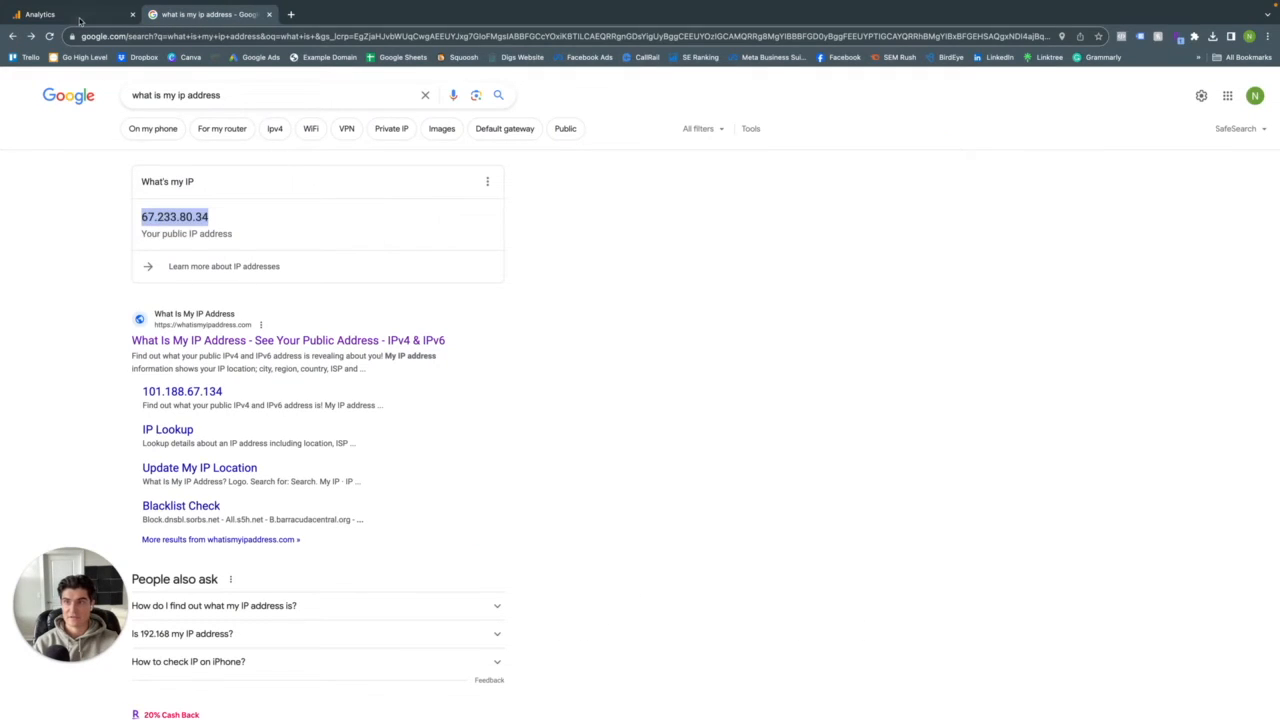
left_click(40, 14)
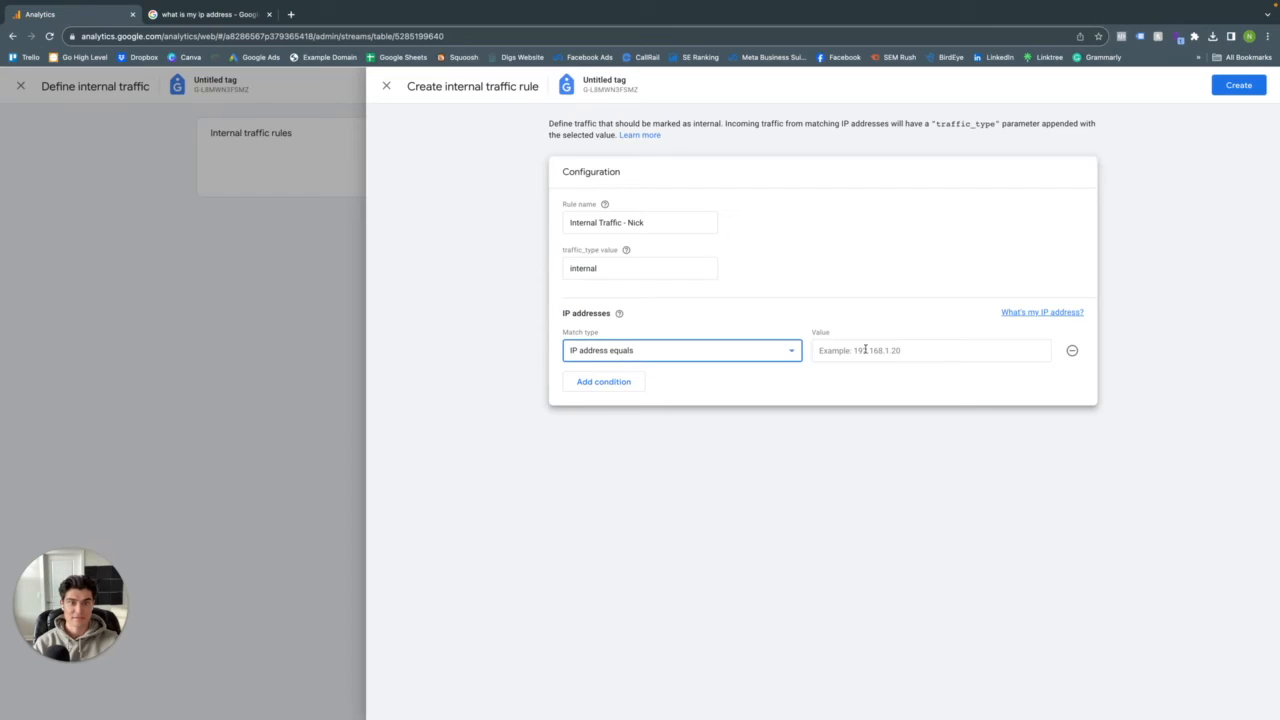
Save the rule with value 67.233.80.34 and return to the Data Streams page
type("67.233.80.34")
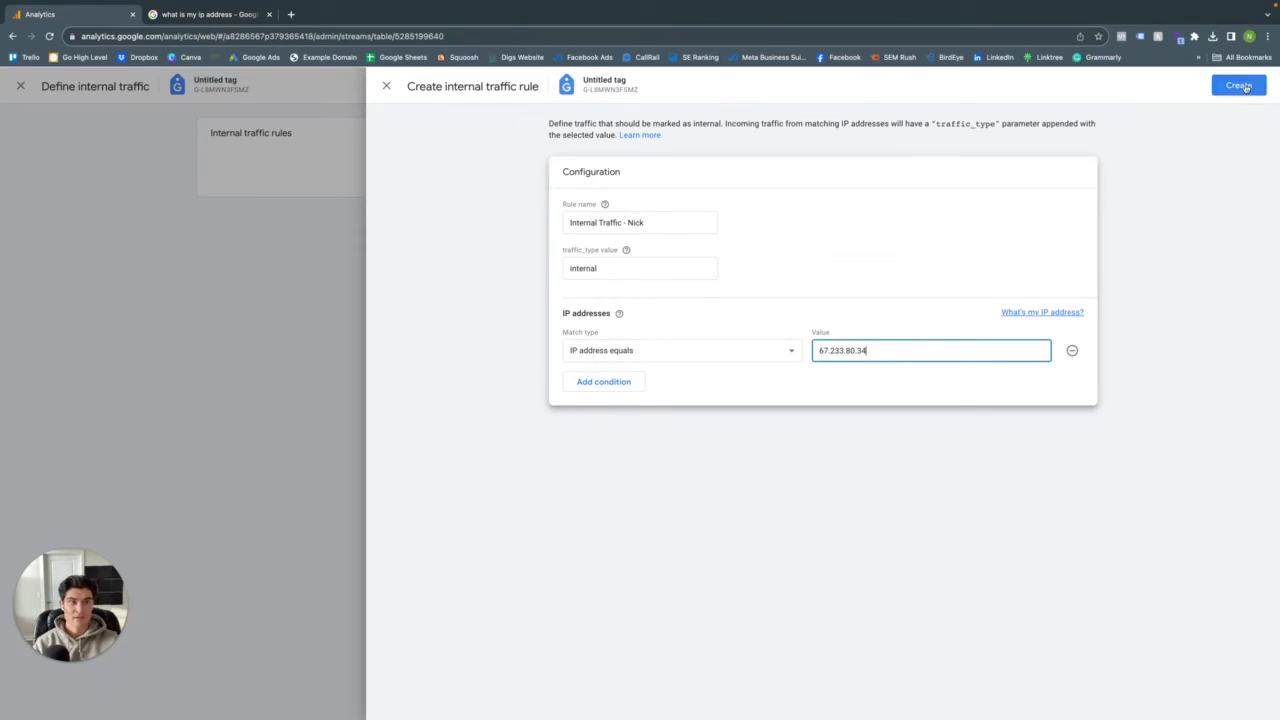
left_click(1238, 84)
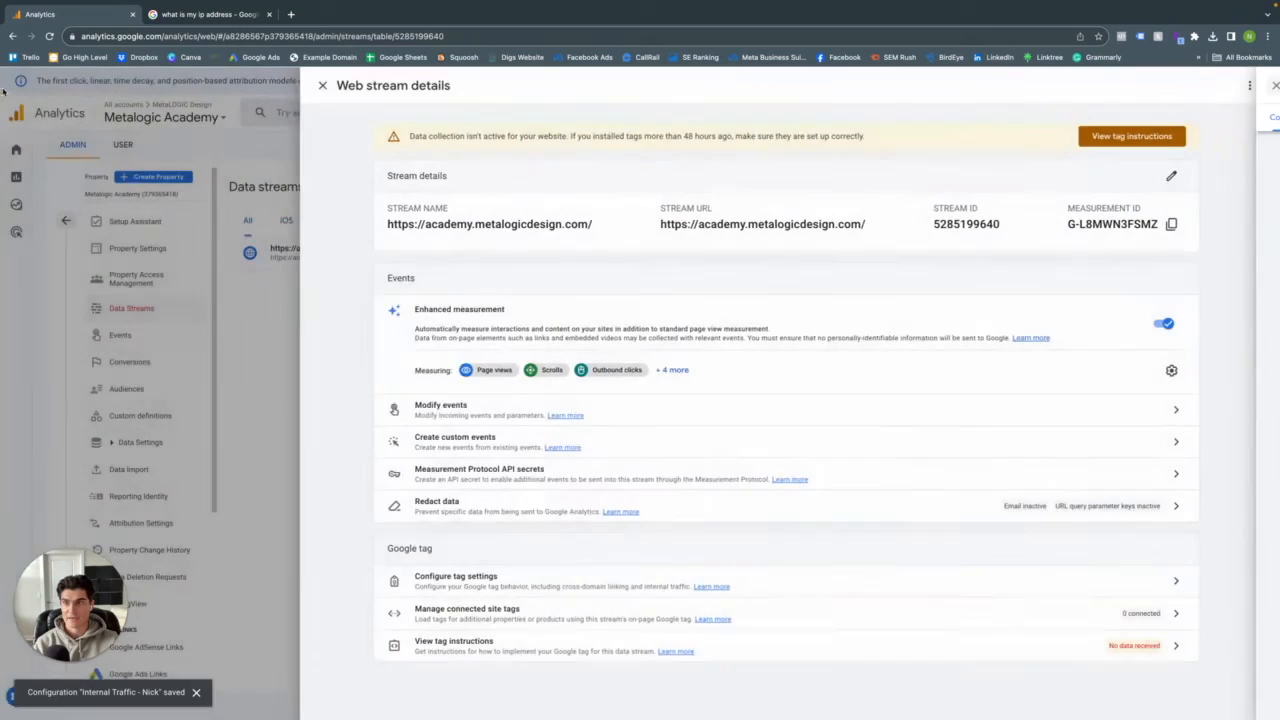
left_click(322, 84)
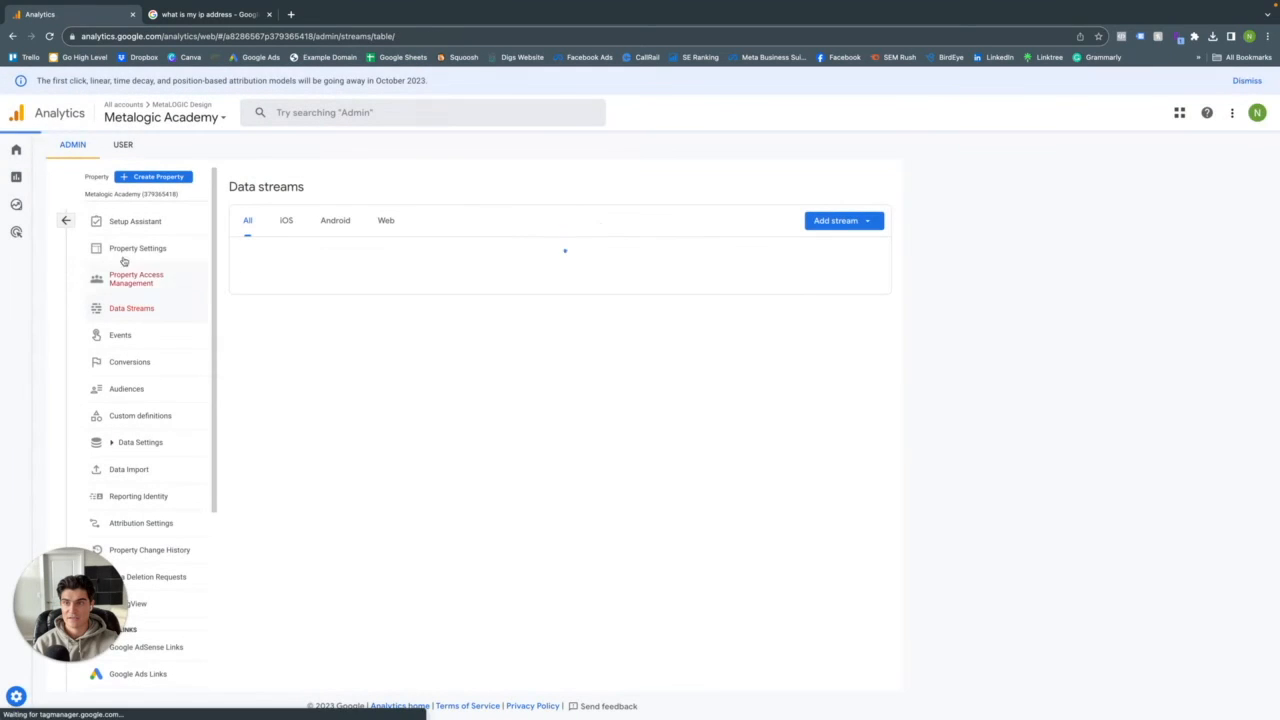
In Admin Data Settings > Data Filters, set the Internal Traffic filter to Active and confirm
left_click(66, 218)
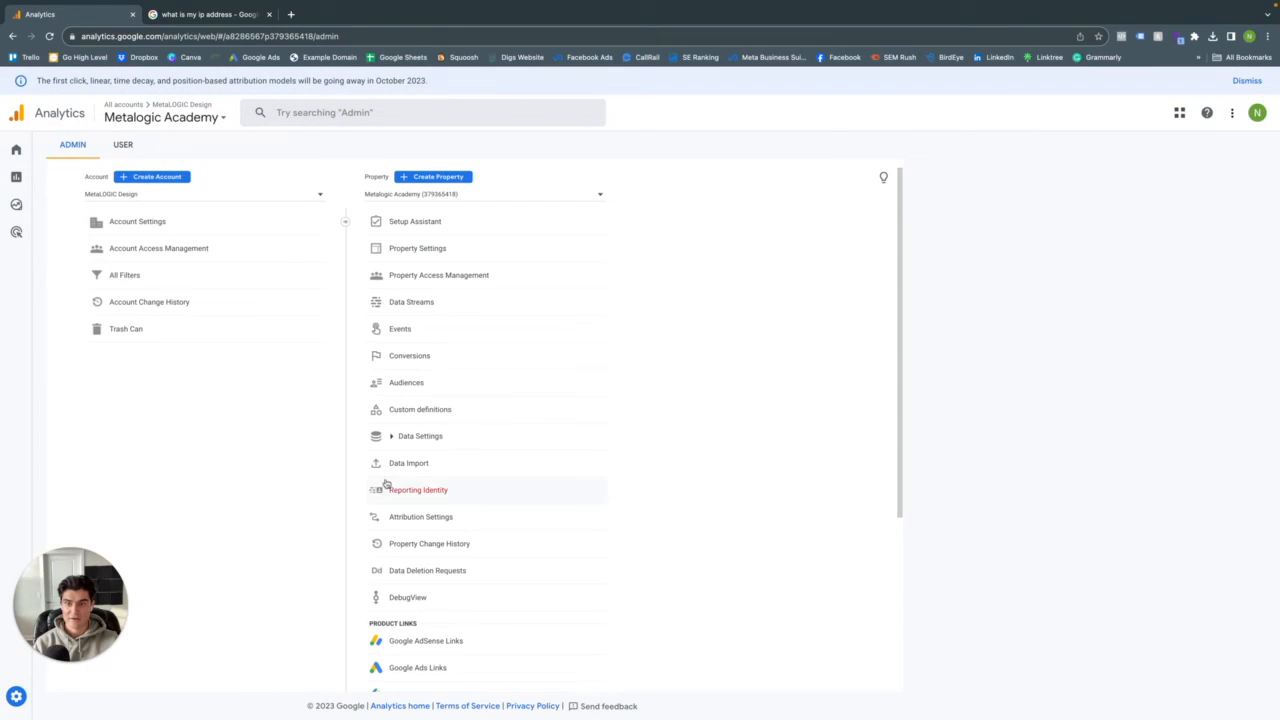
left_click(420, 436)
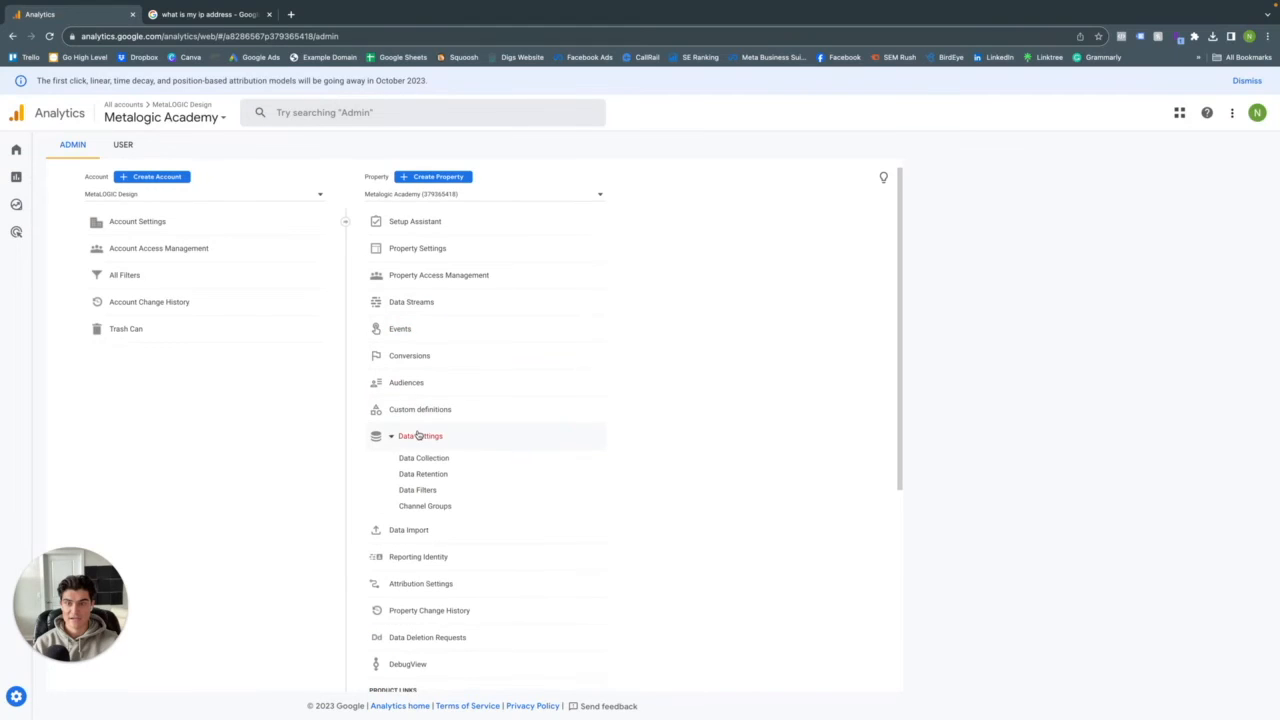
left_click(416, 488)
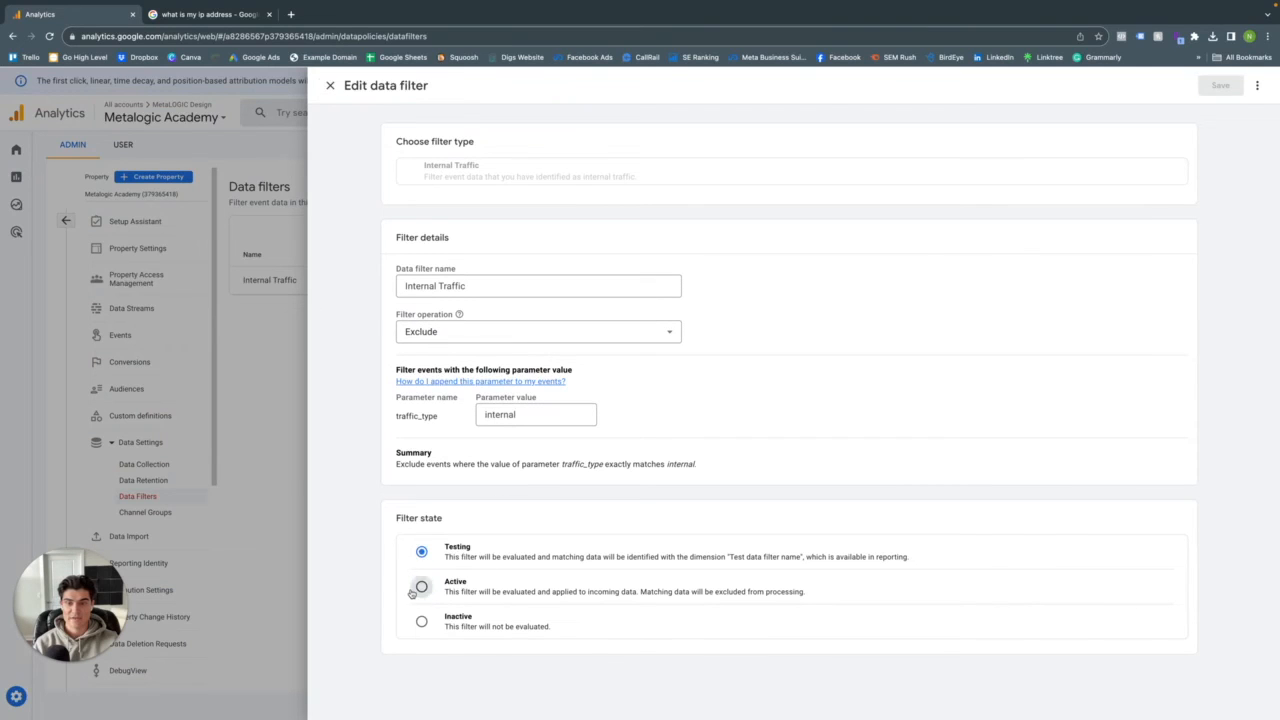
left_click(420, 586)
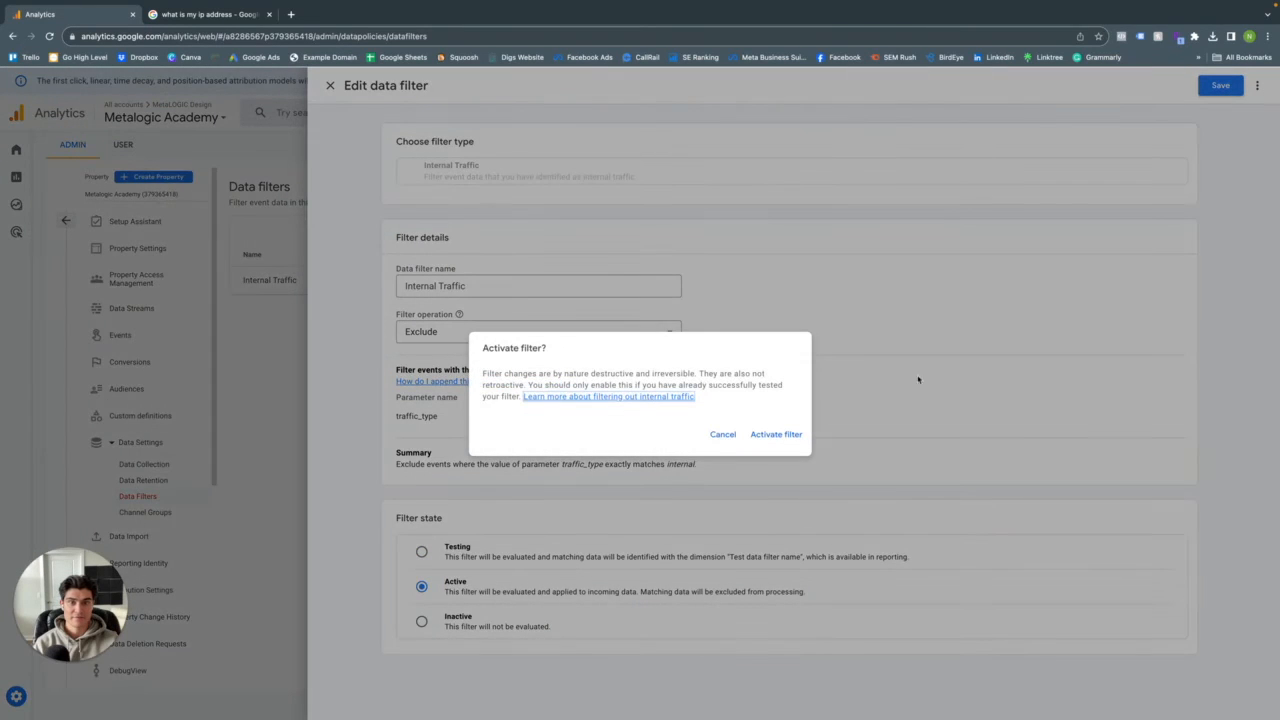
left_click(776, 434)
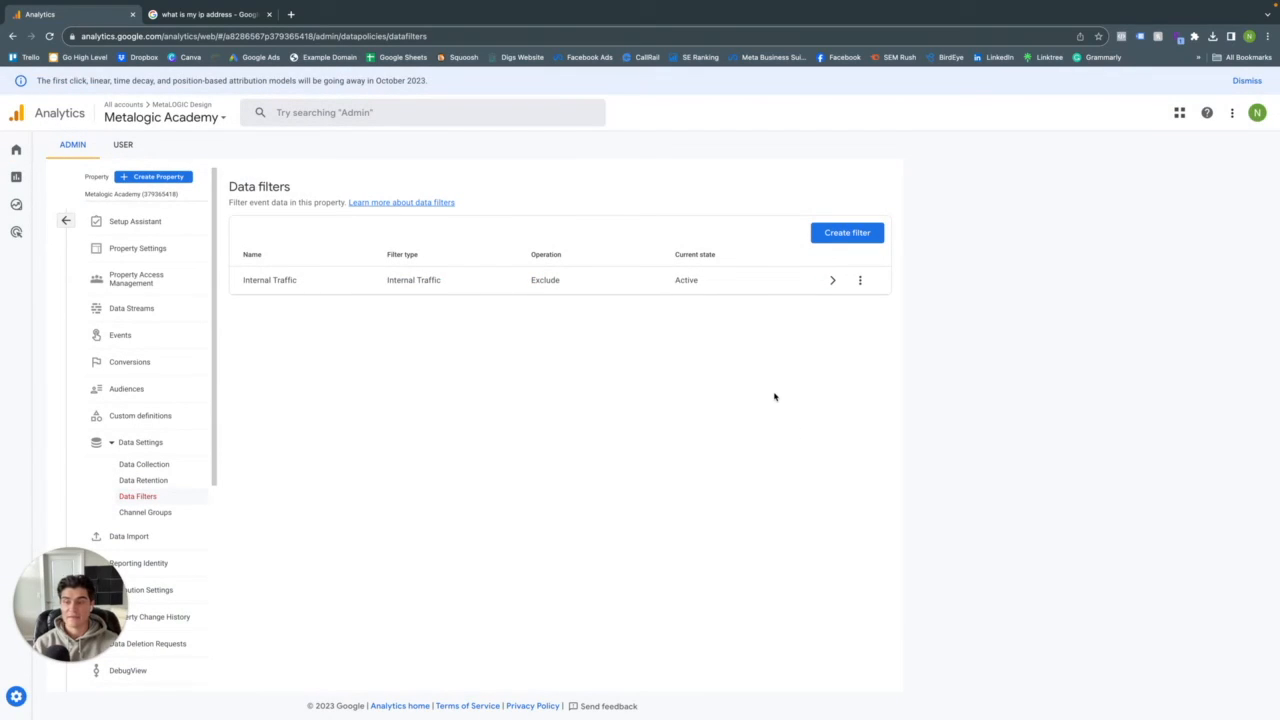